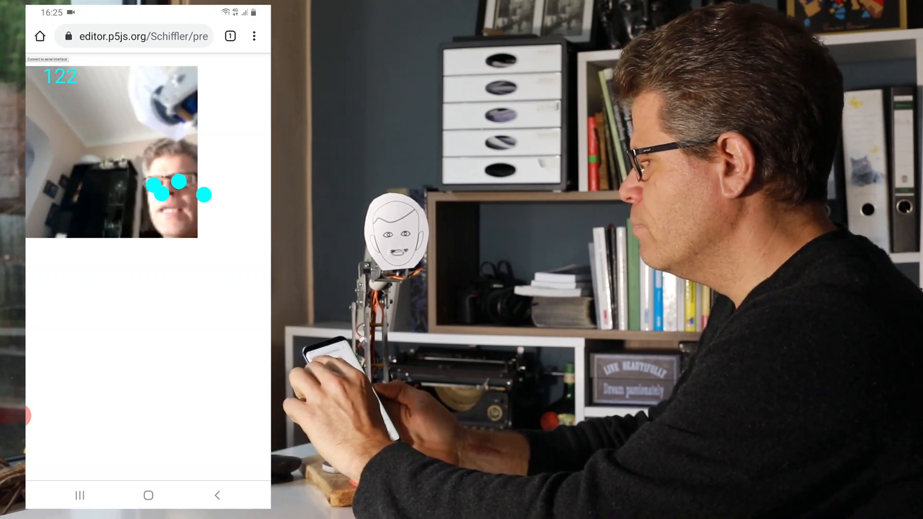
- Connect the phone sketch to the Arduino Micro over serial and grant Chrome access
click(52, 59)
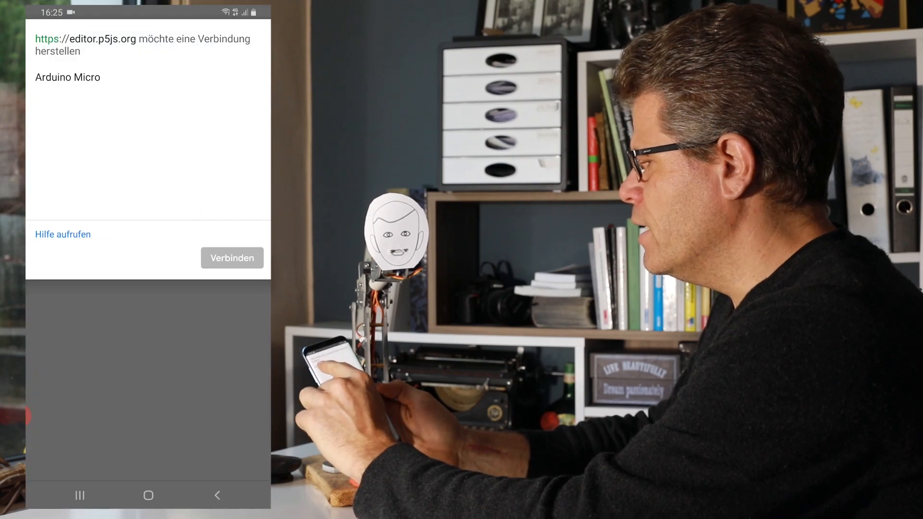
click(66, 77)
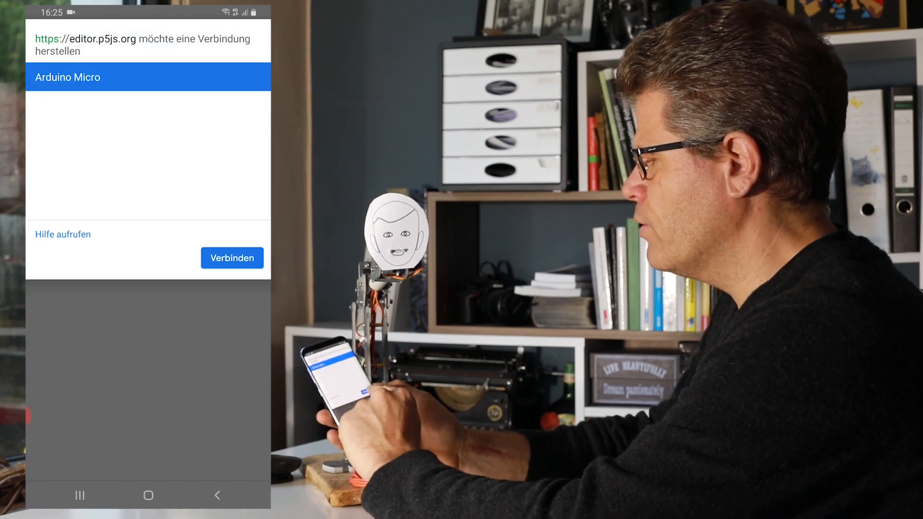
click(232, 258)
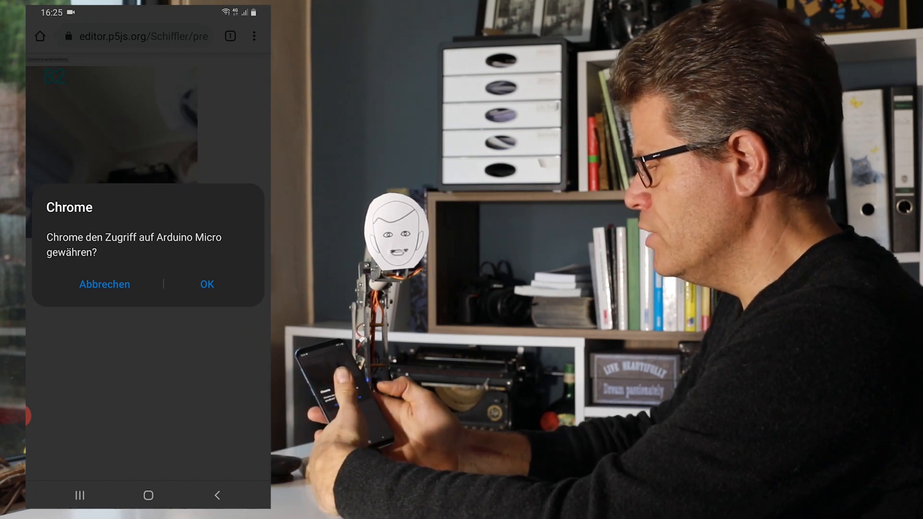
click(207, 284)
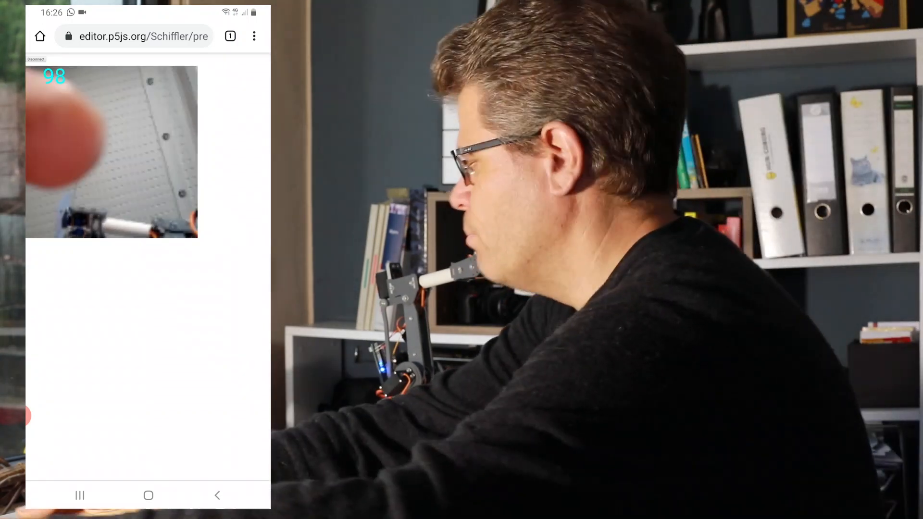
- Disconnect the sketch from the Arduino after testing head-tilt tracking
click(175, 510)
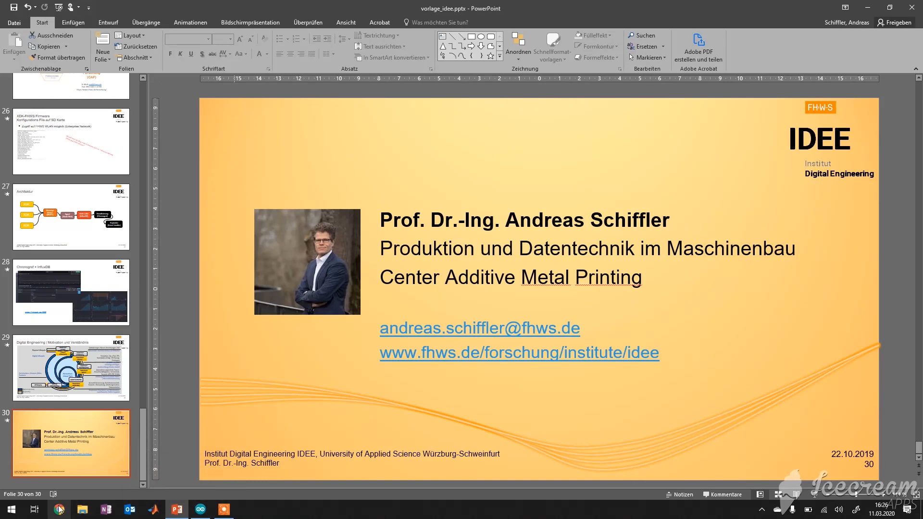
- Show the p5.js home page in Chrome and Teachable Machine's New Project page in a second tab
click(60, 509)
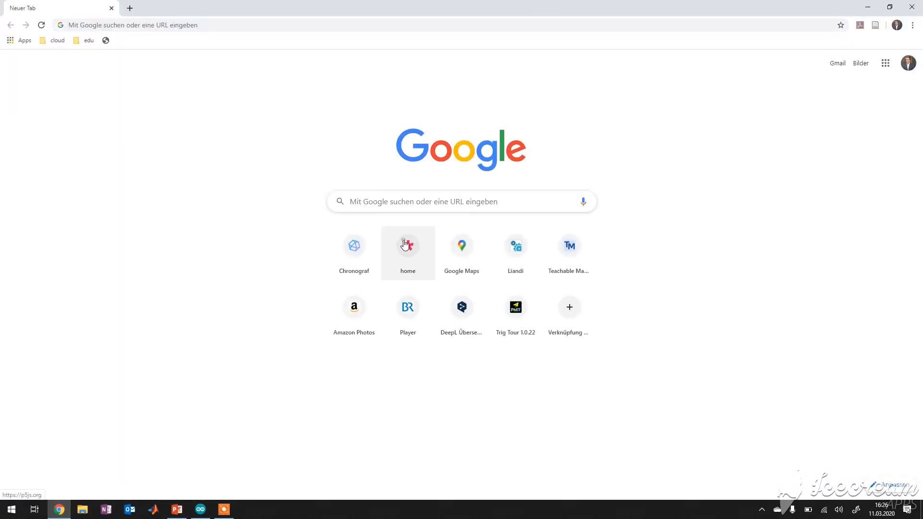
click(407, 245)
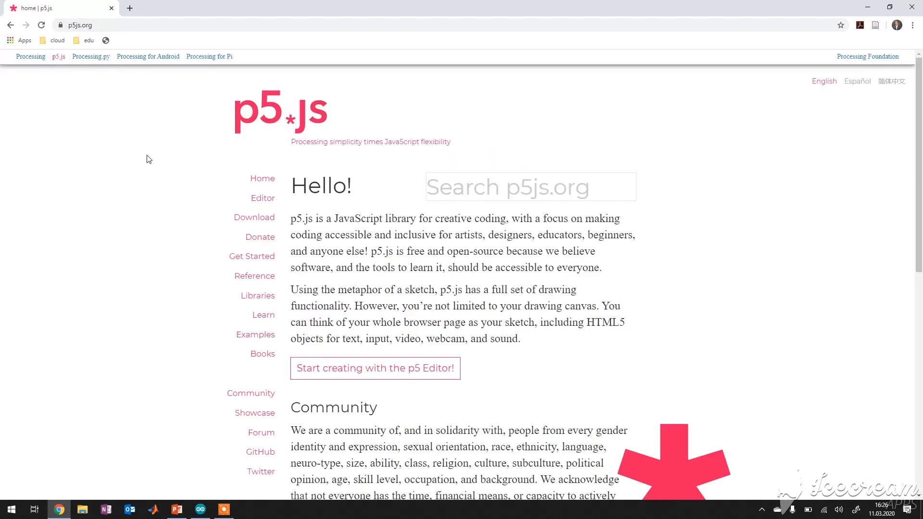
click(129, 9)
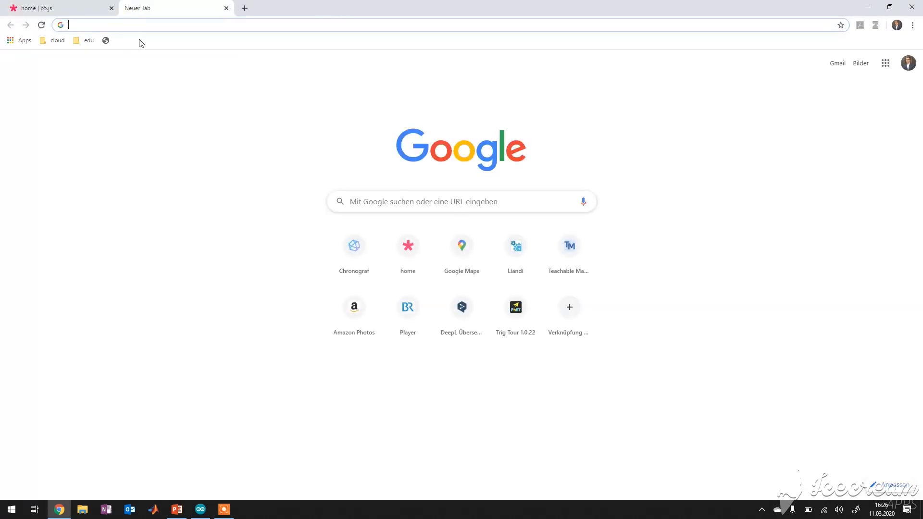
text(tr)
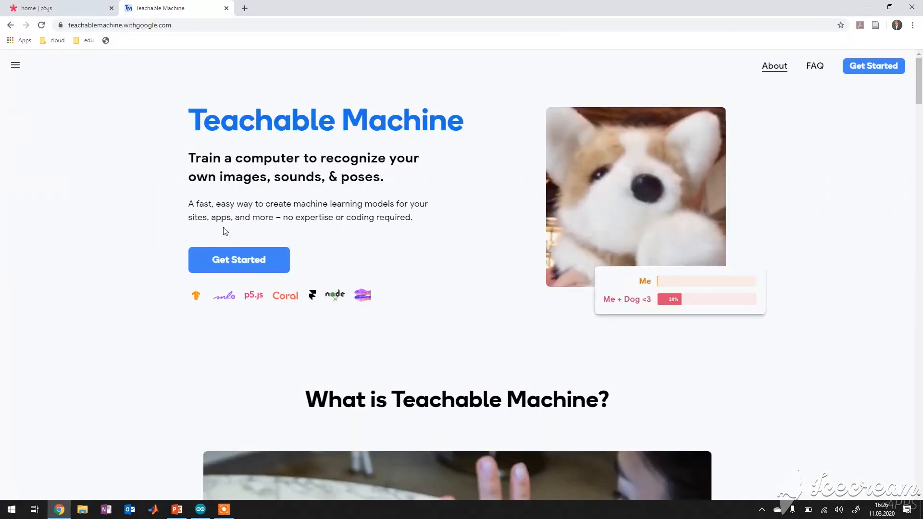
click(239, 260)
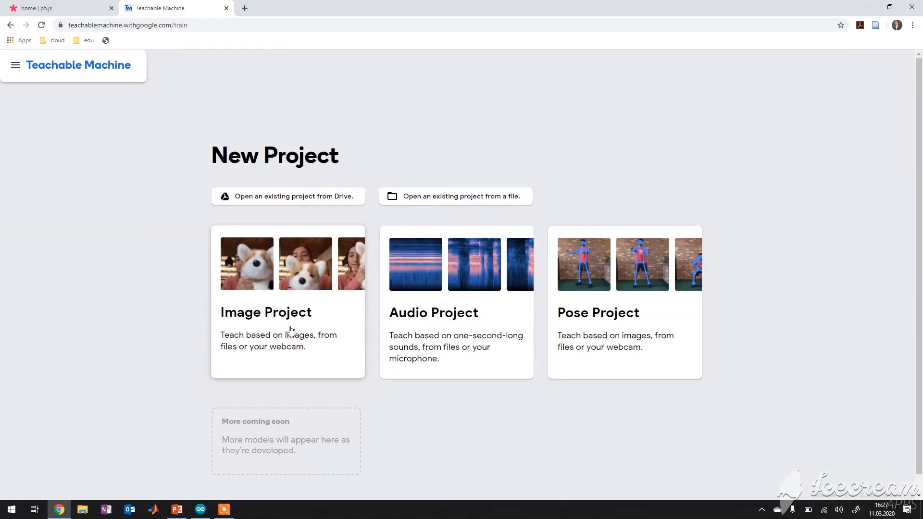
mouse_move(347, 333)
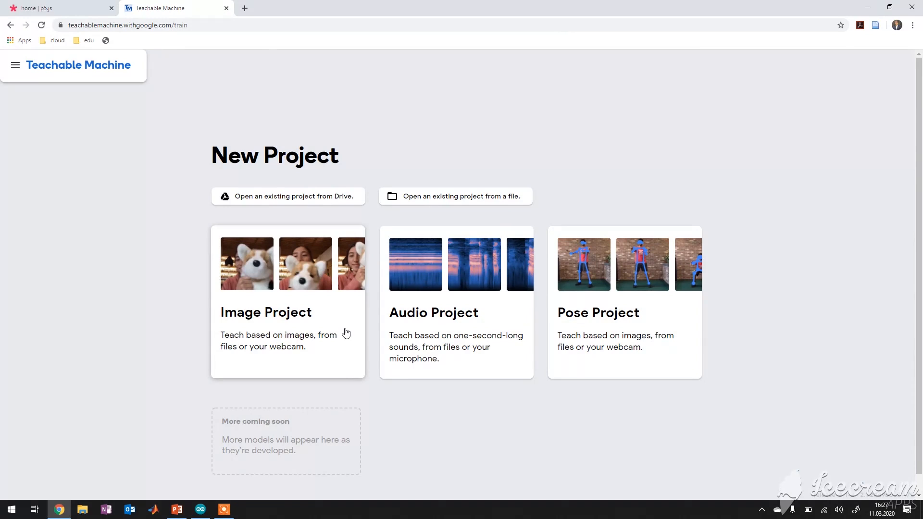
mouse_move(367, 337)
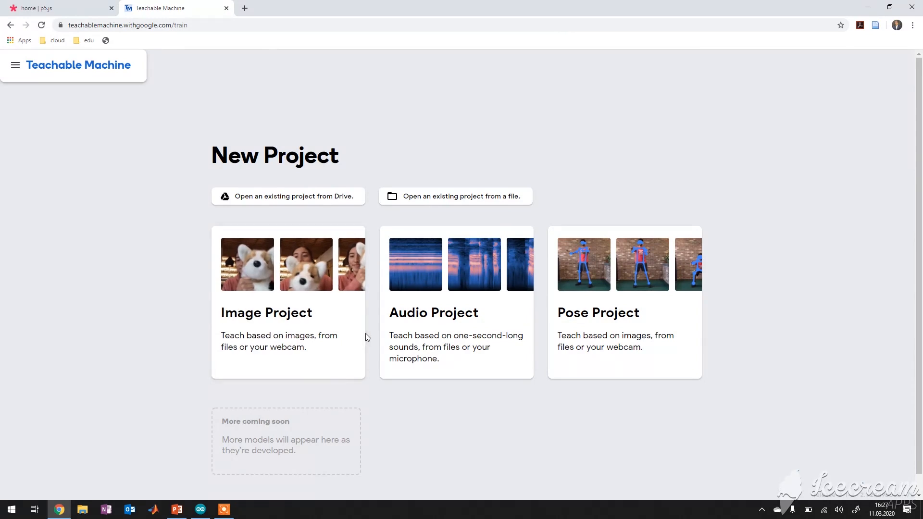
- Create a Teachable Machine pose project, preview its Export Model panel, then close that tab
click(625, 312)
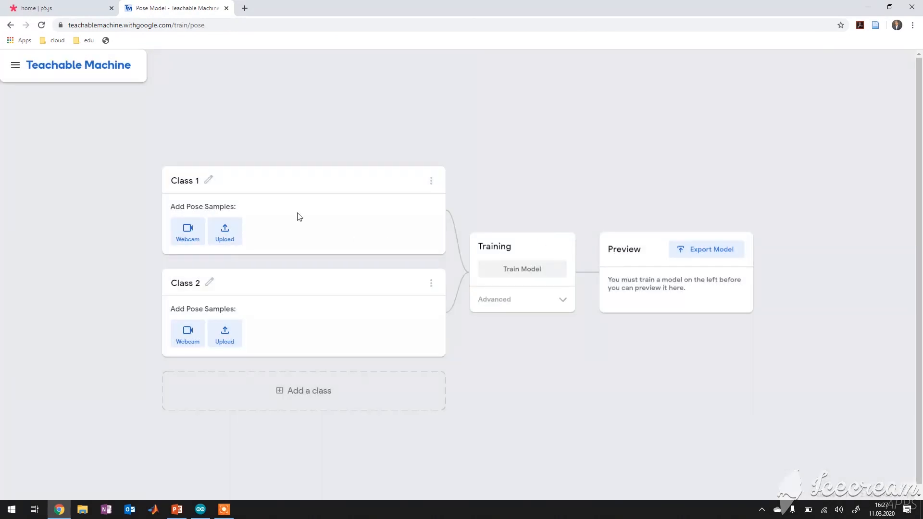
mouse_move(195, 203)
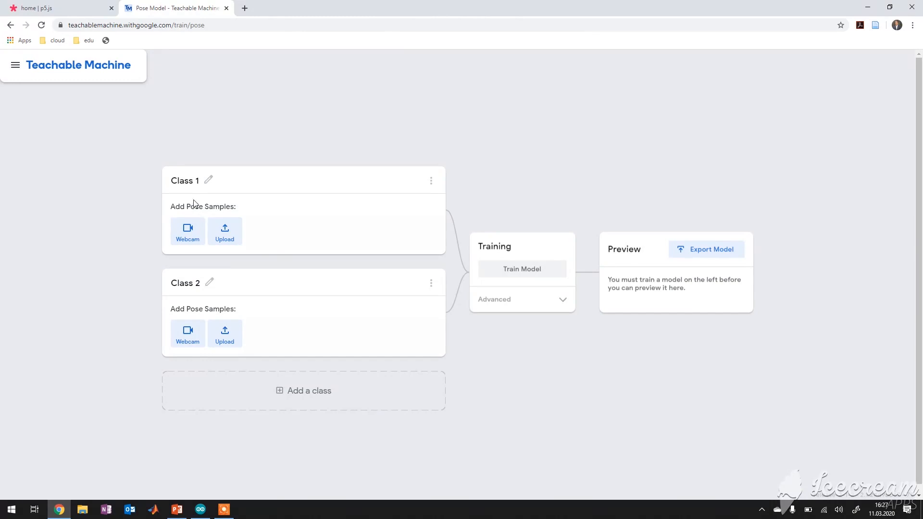
mouse_move(161, 351)
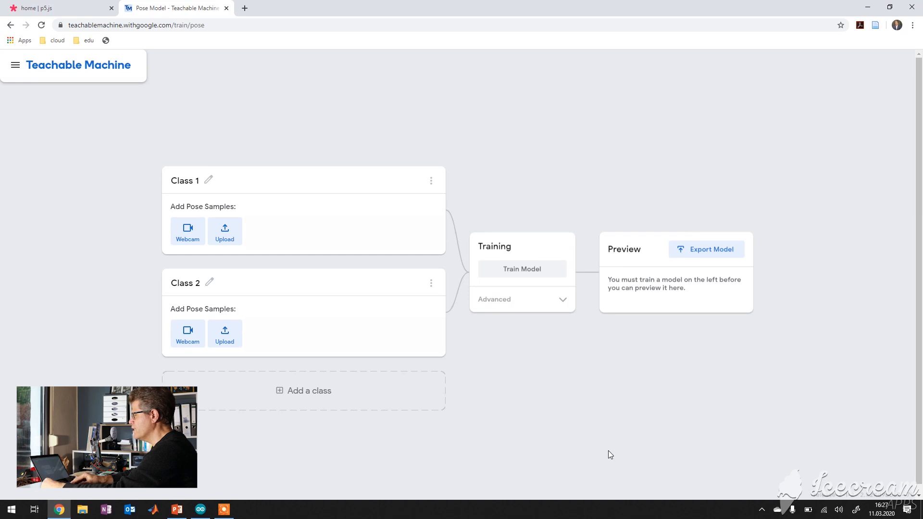
mouse_move(660, 364)
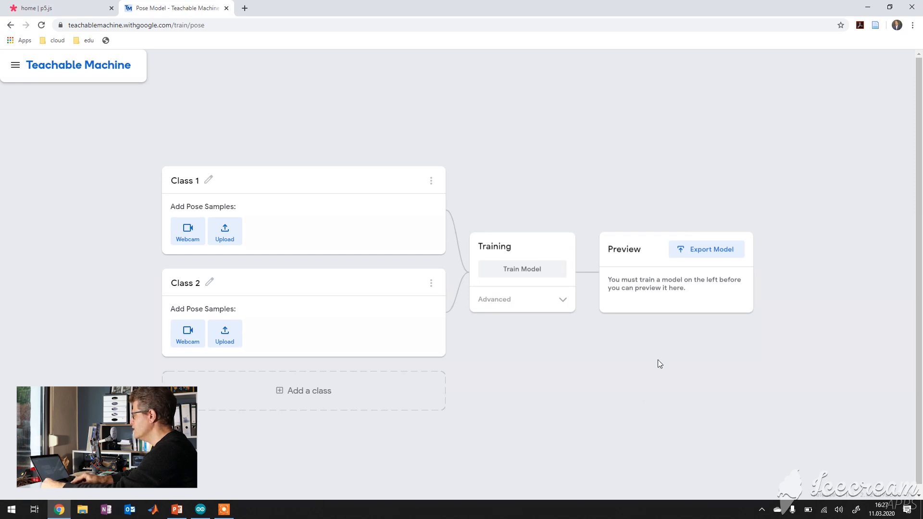
click(707, 249)
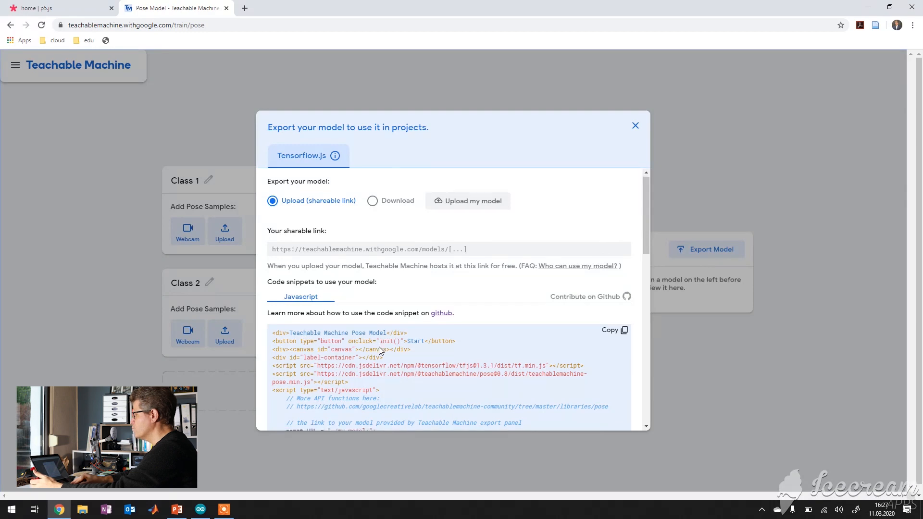
scroll(down, 3)
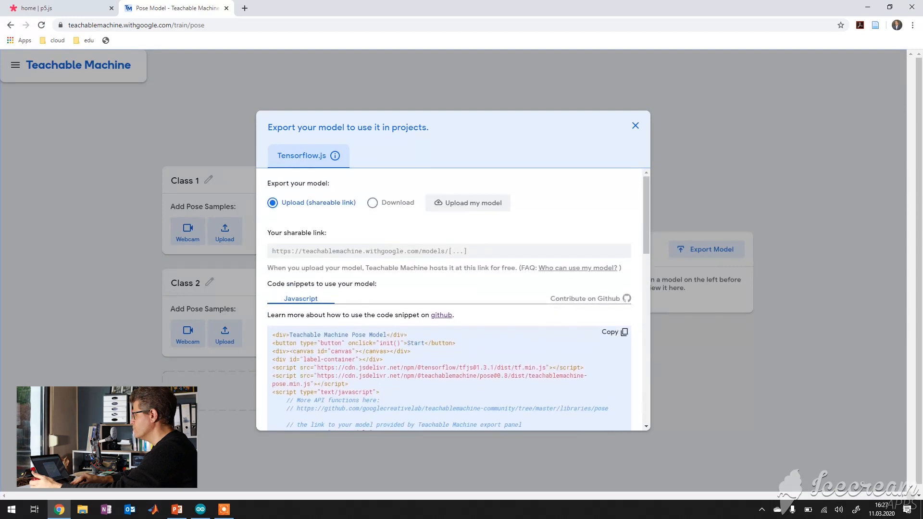
click(635, 126)
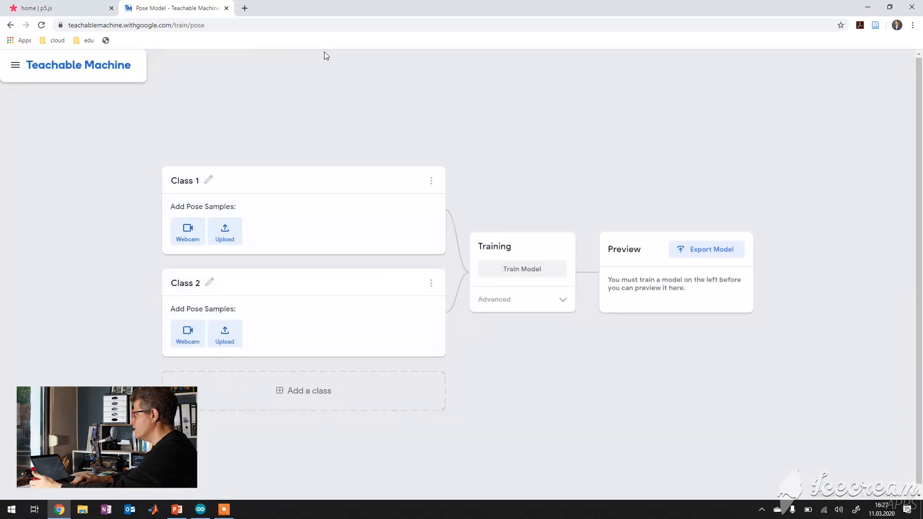
click(58, 9)
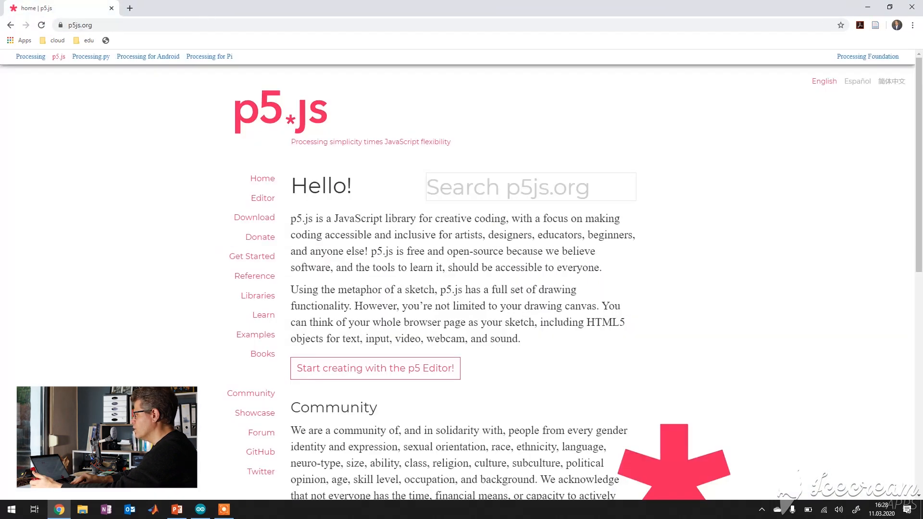
mouse_move(241, 132)
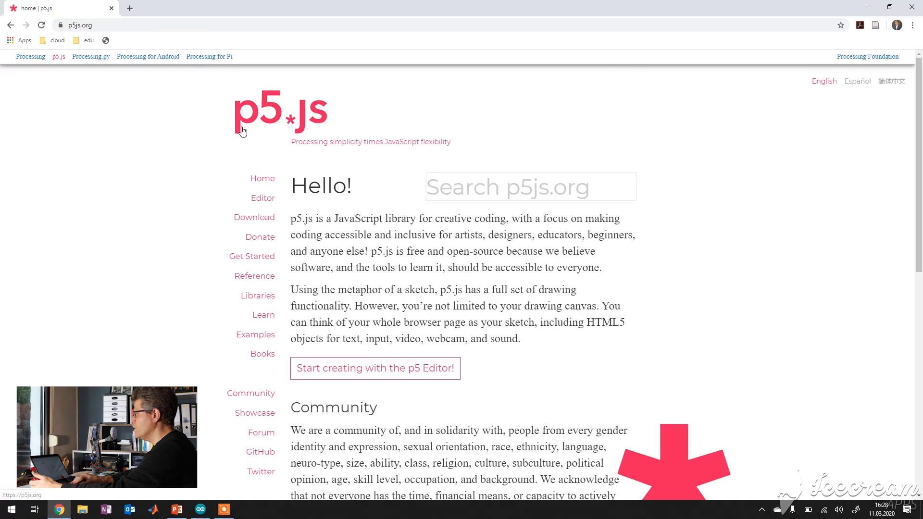
mouse_move(261, 199)
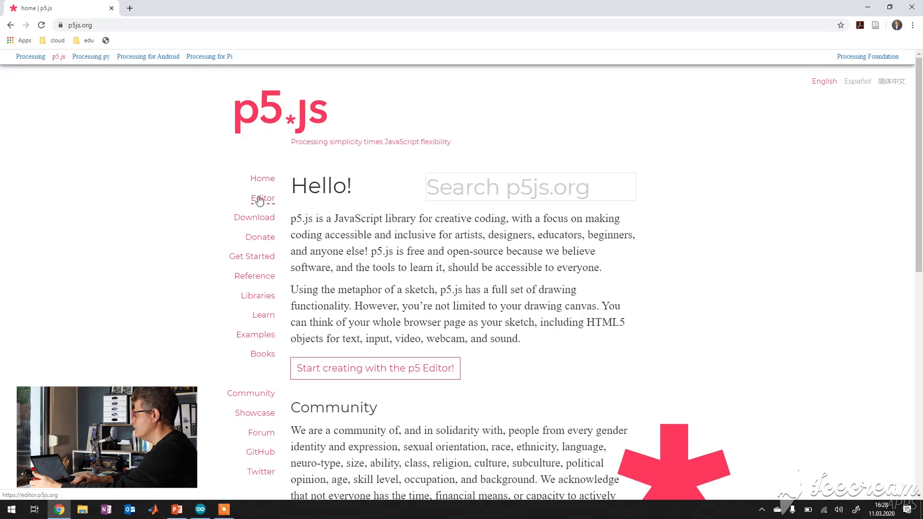
- Start a new editor sketch with v=createCapture(VIDEO); in setup and Auto-refresh enabled
click(262, 199)
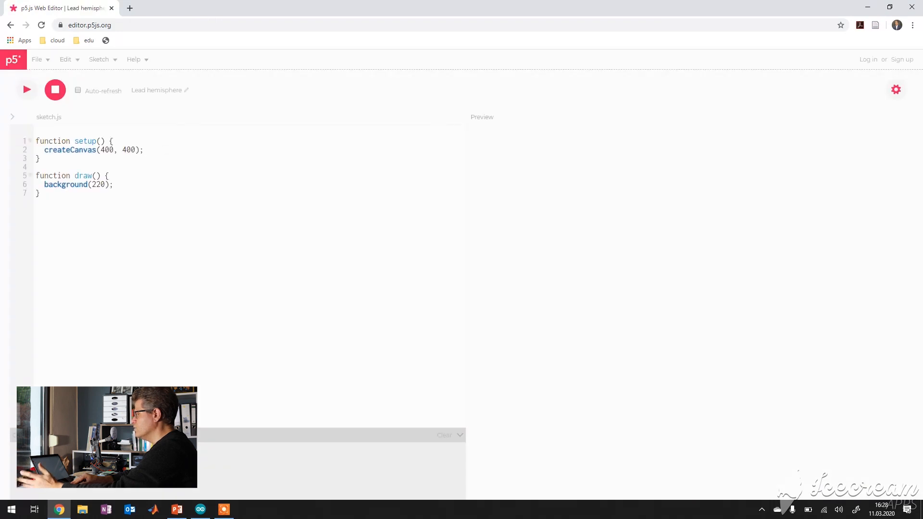
text(cr)
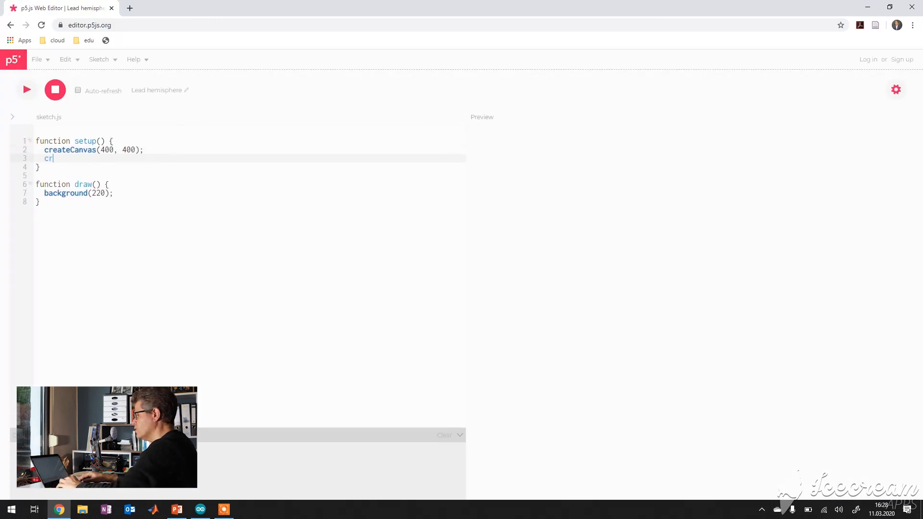
text(e)
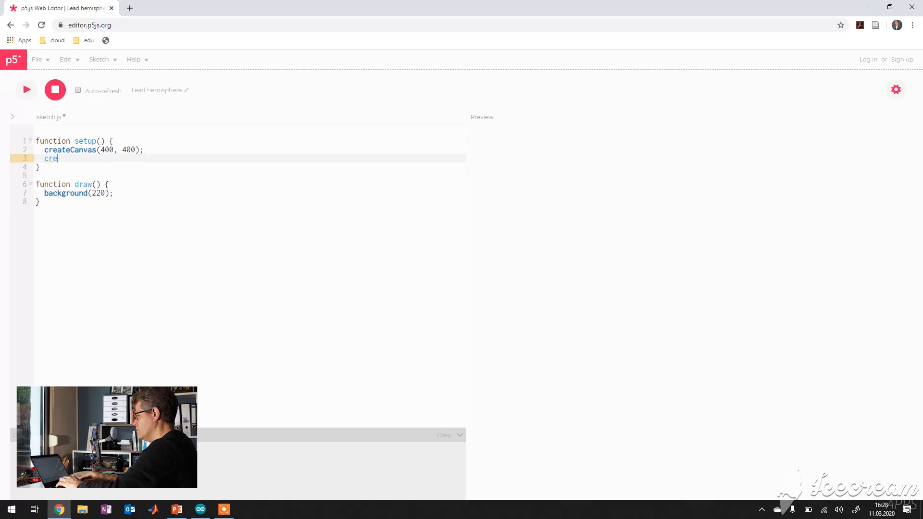
text(ateCapture)
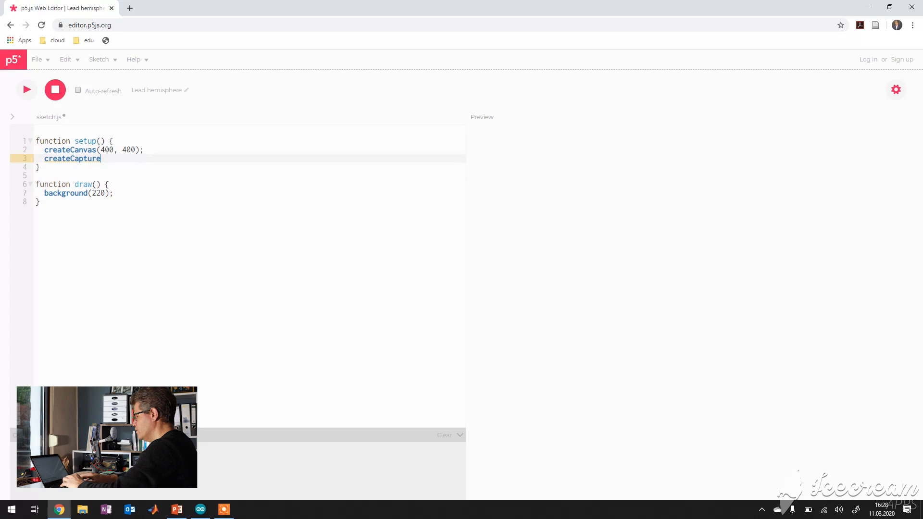
text((VIDEO)
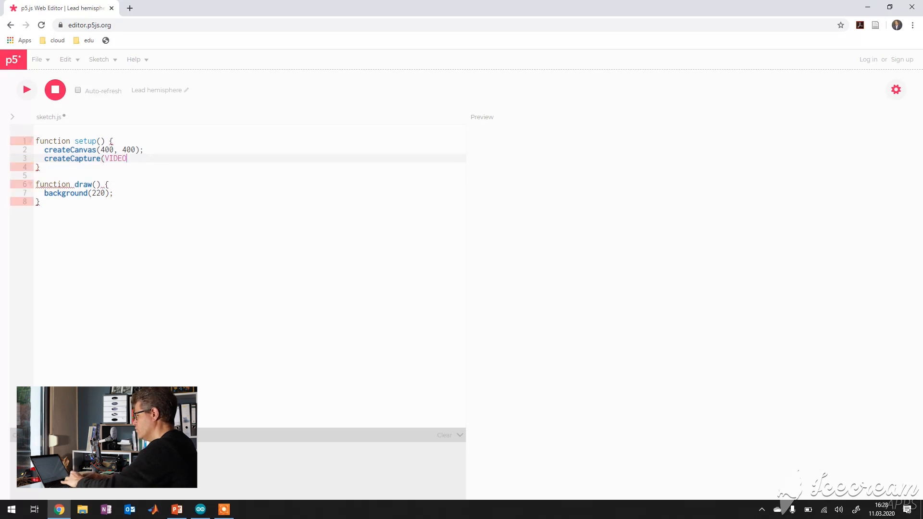
text();)
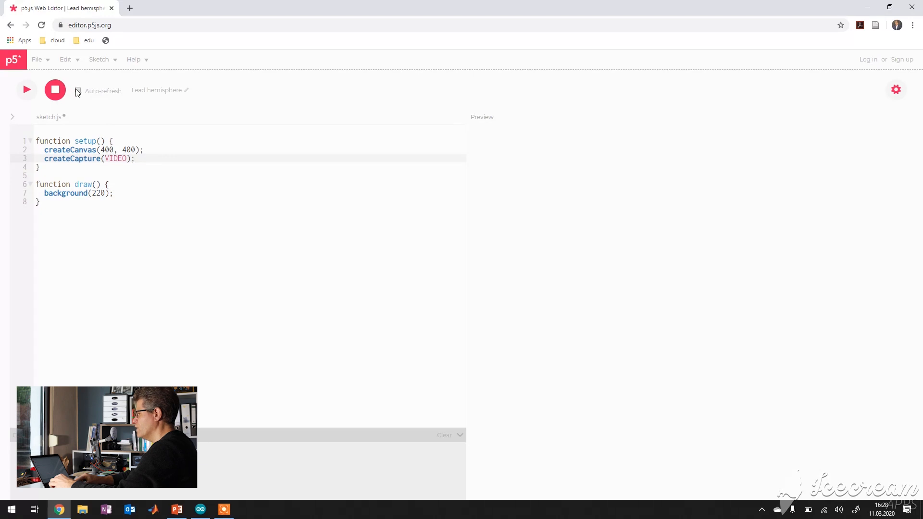
click(78, 90)
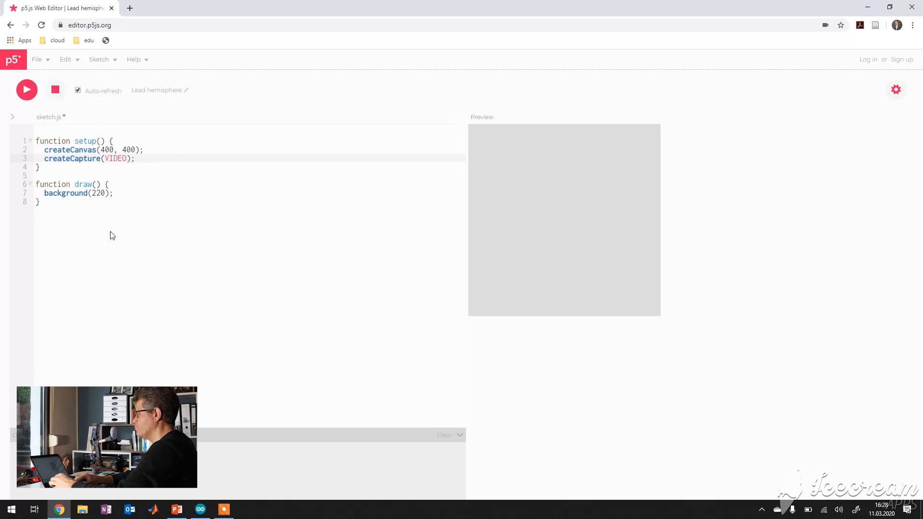
- Hide the raw video with v.hide(); and draw it with image(v,0,0,300,200);
click(27, 90)
text(v=)
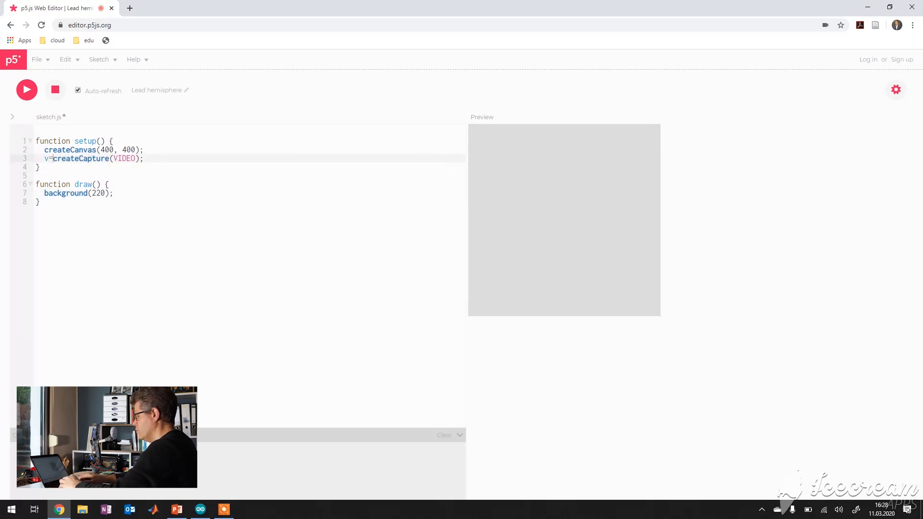
text(v.hide();)
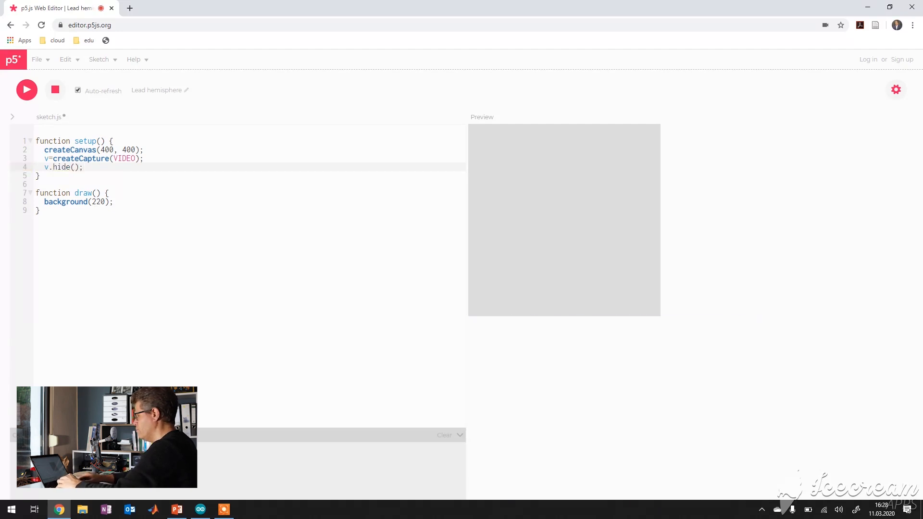
text(image)
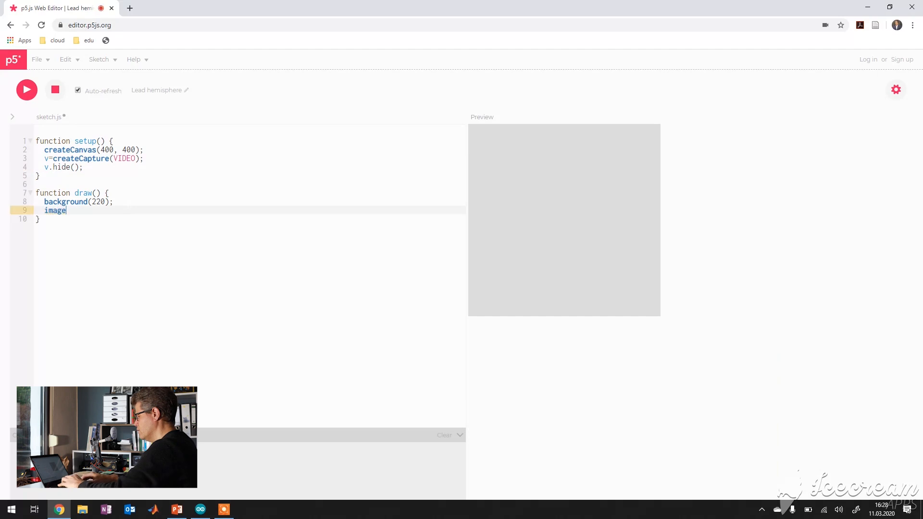
text((v,0,0)
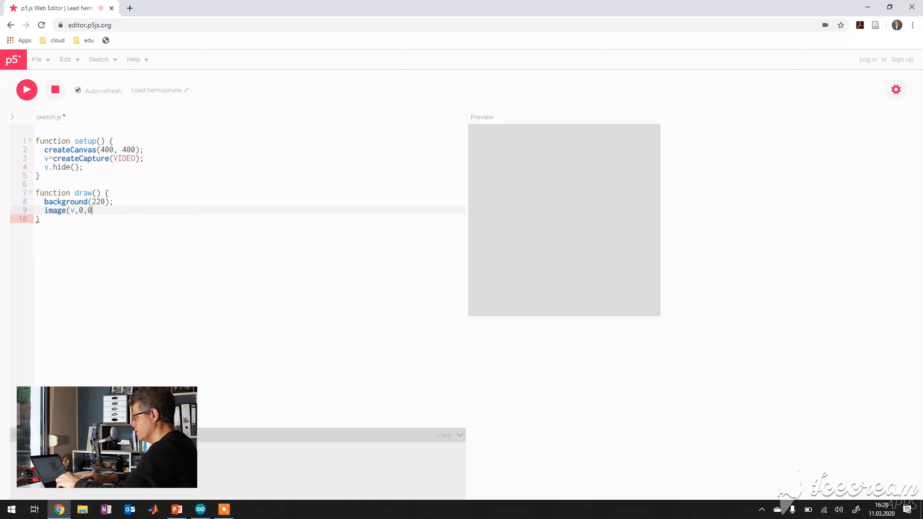
text(,30)
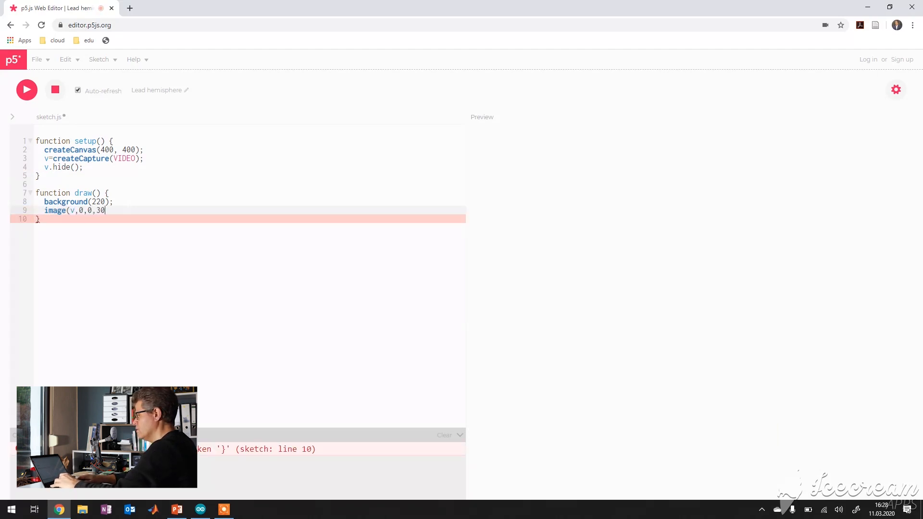
text(0,200);)
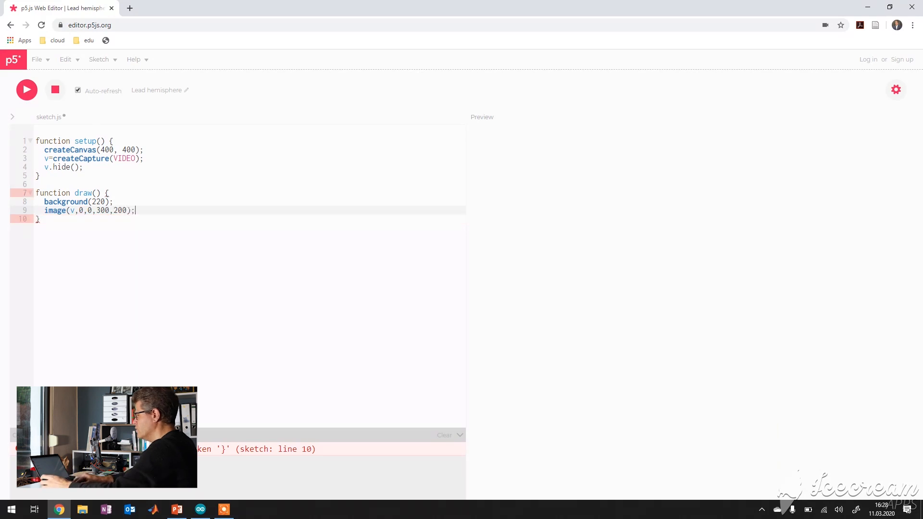
click(27, 90)
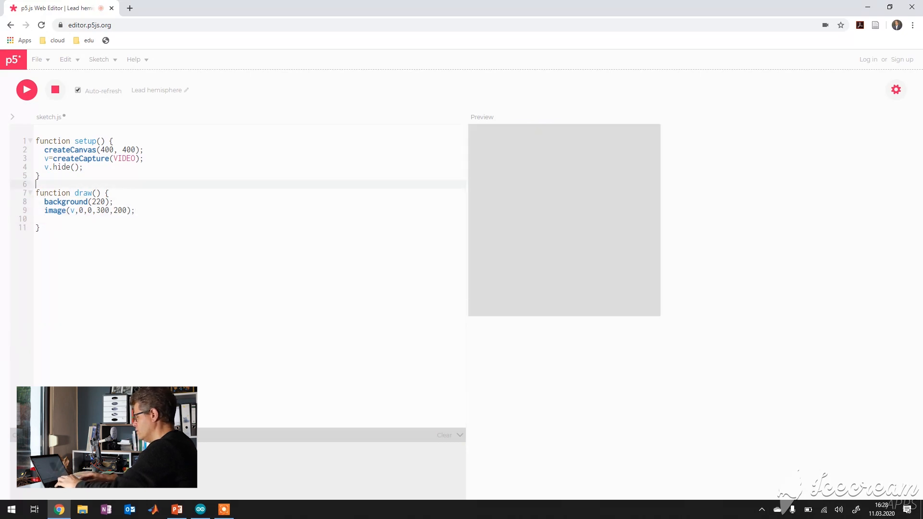
- Declare let pos=0;, increment pos each frame, and use pos as the image's x-coordinate
text(let pos=)
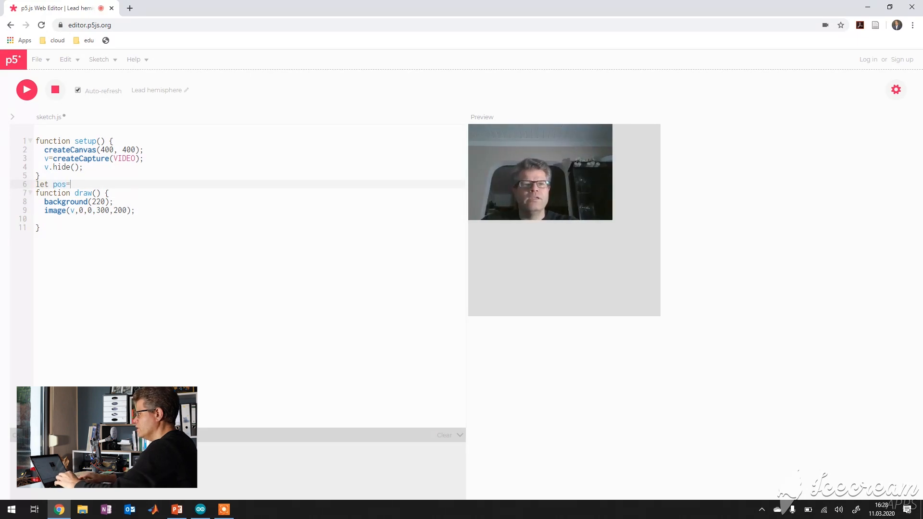
text(0;)
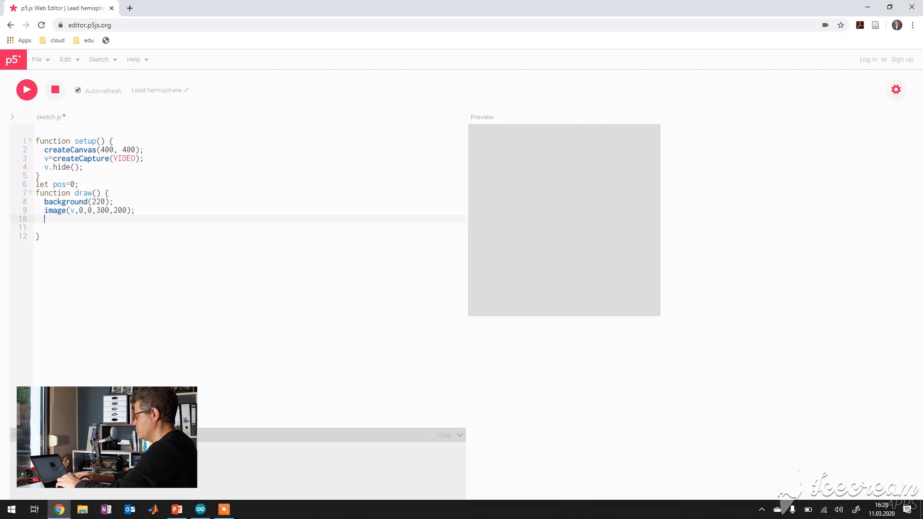
text(pos=)
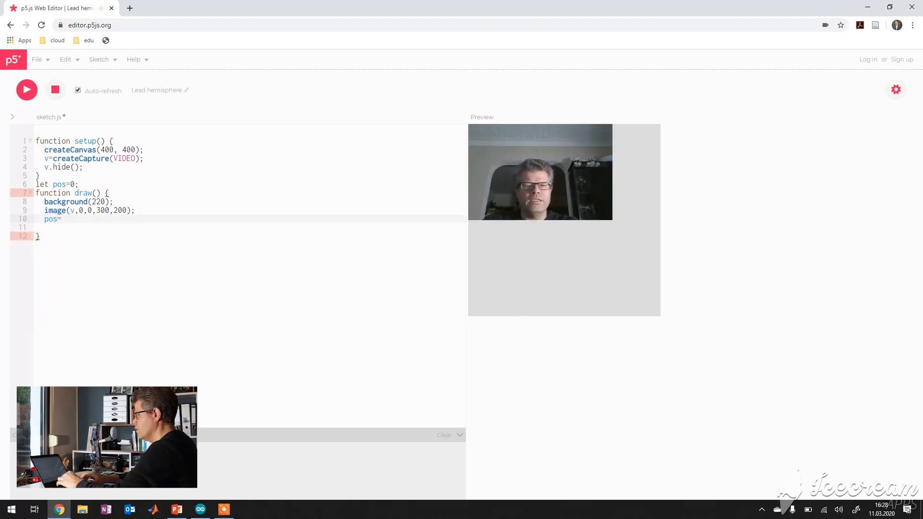
text(pos)
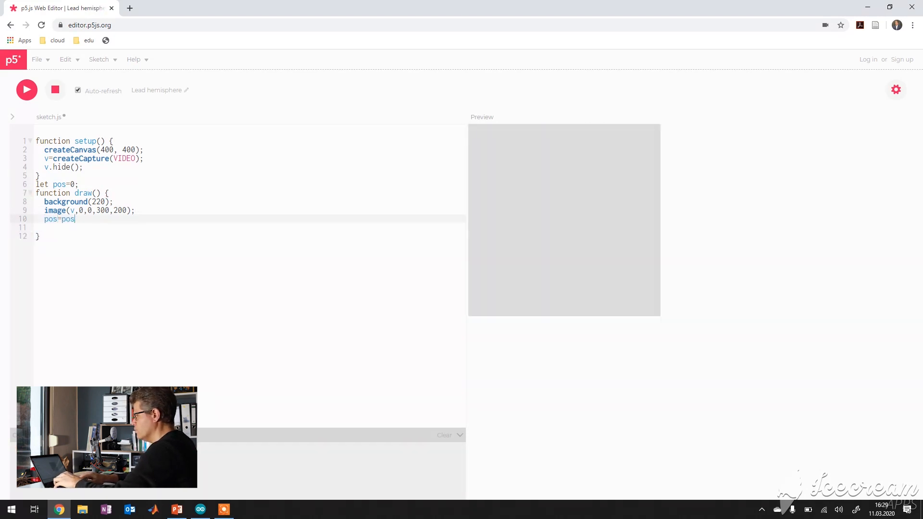
text(+1;)
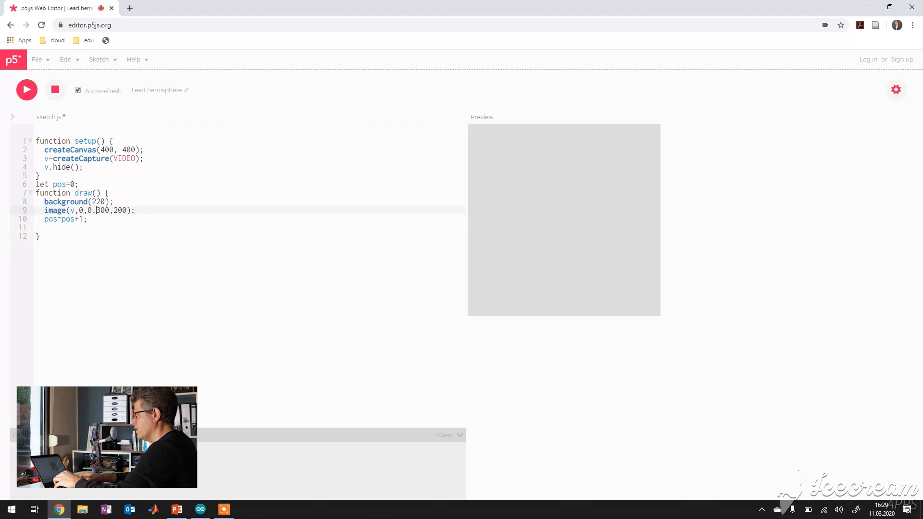
click(27, 90)
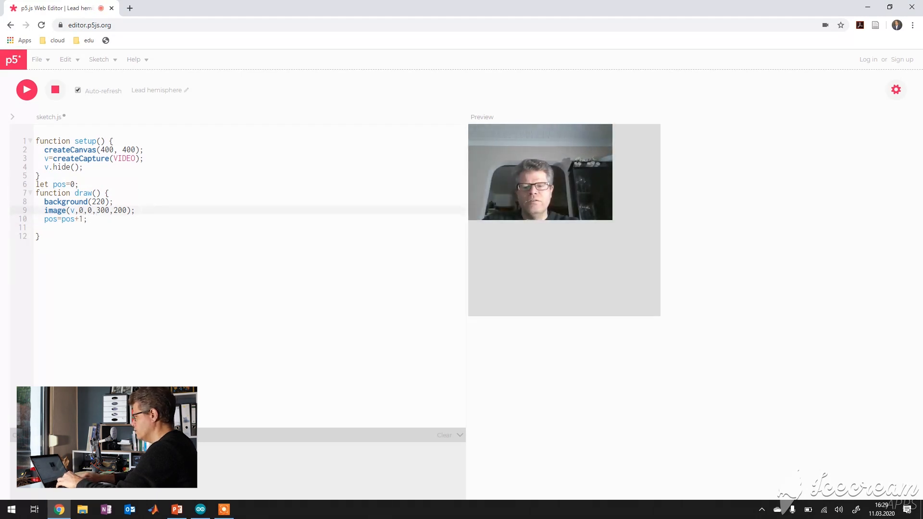
text(pos)
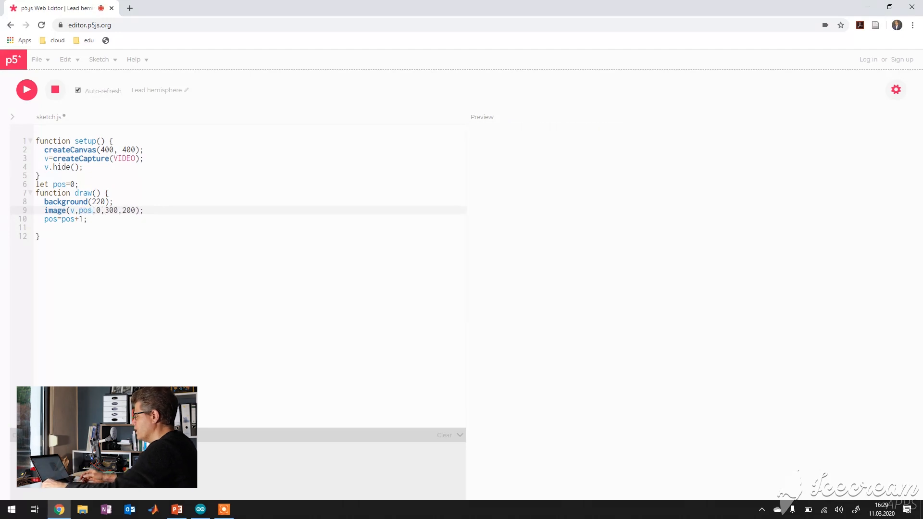
- Add if (pos>200){pos=0;} to reset the position after 200
click(26, 89)
text(if)
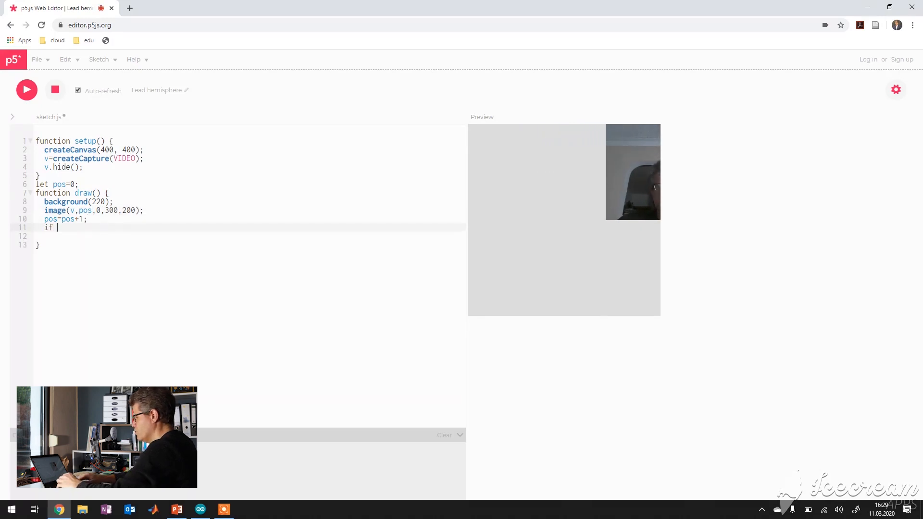
text((pos)
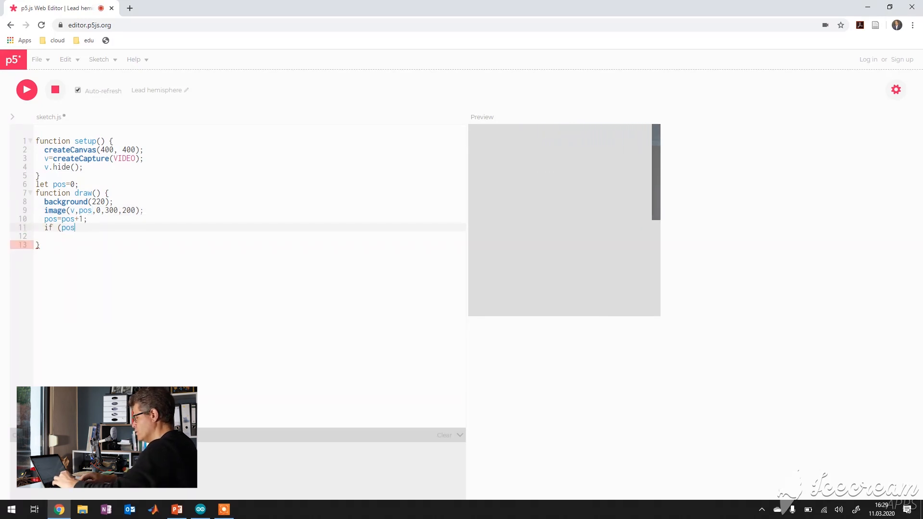
text(>200)
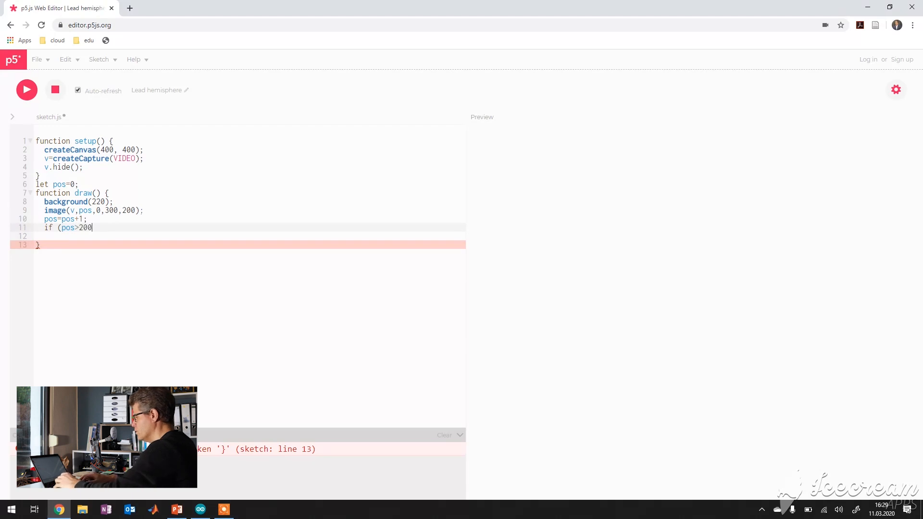
text({p)
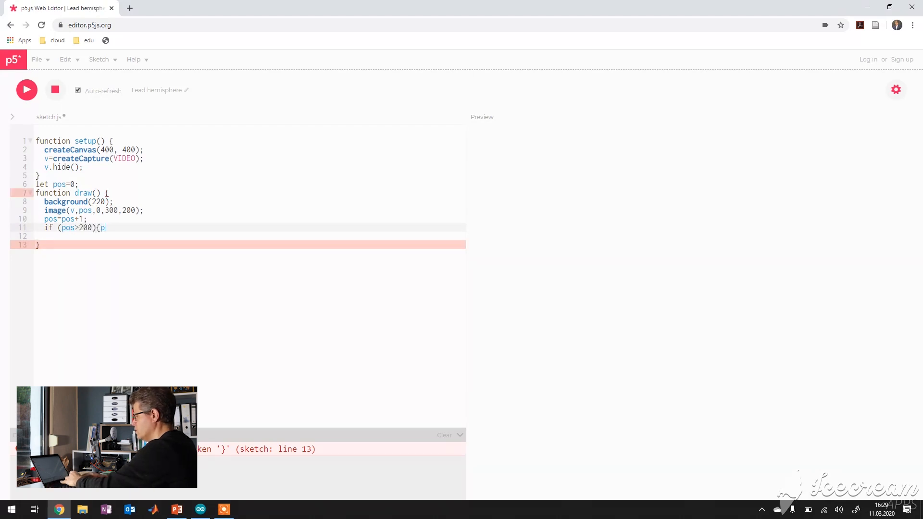
text(os=0;)
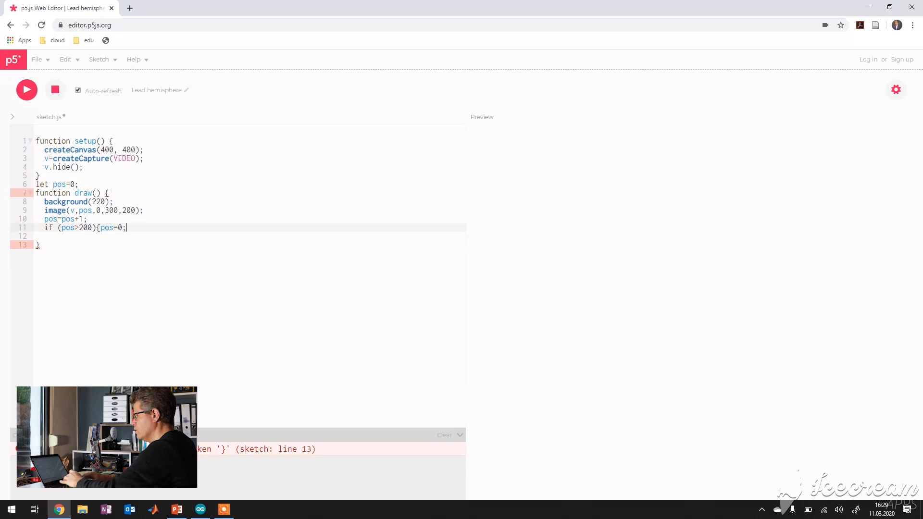
text(})
click(249, 210)
text(math)
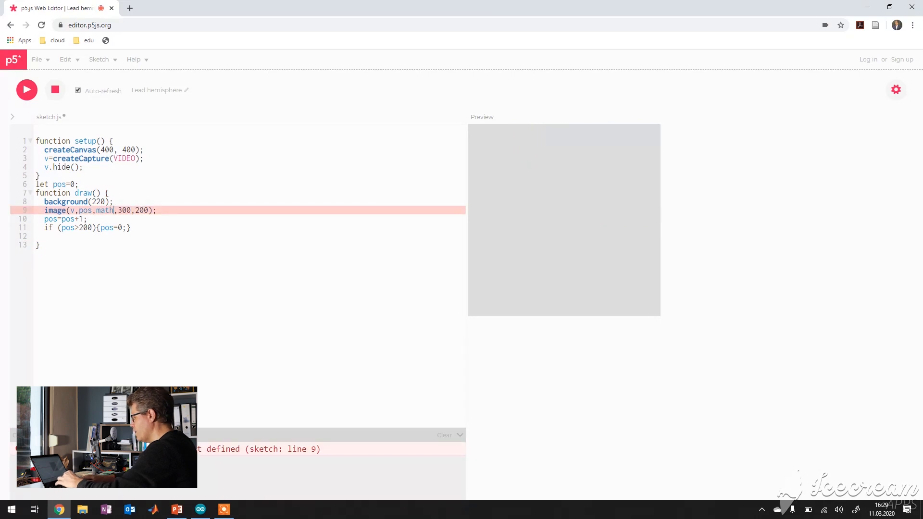
- Make the image's y-position 10*Math.sin(pos) and preview the bobbing webcam image
text(.sin(pos)
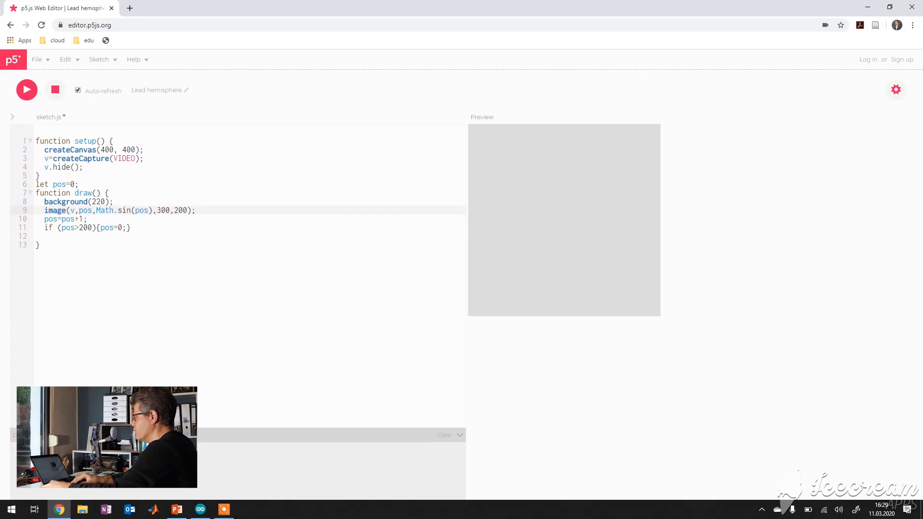
click(26, 90)
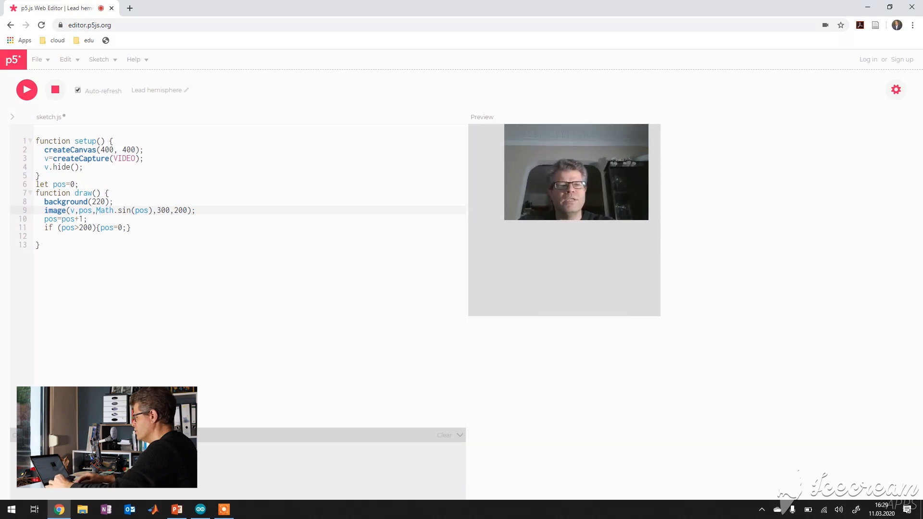
text(10*)
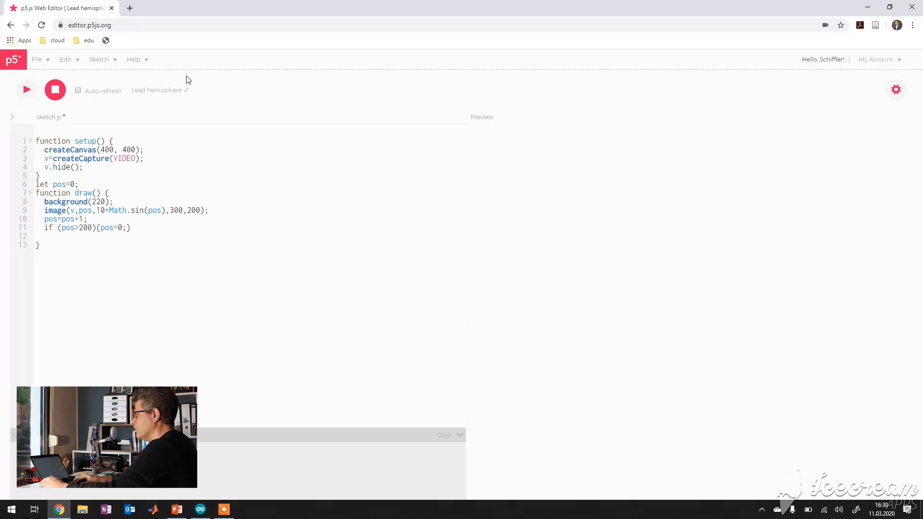
- Load the saved Foggy muse pose sketch and scroll to its predict() code
click(37, 59)
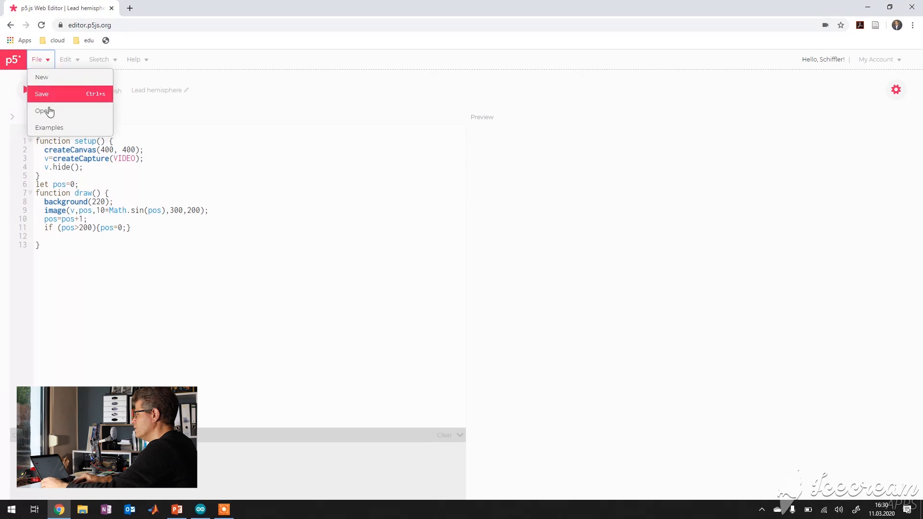
click(43, 110)
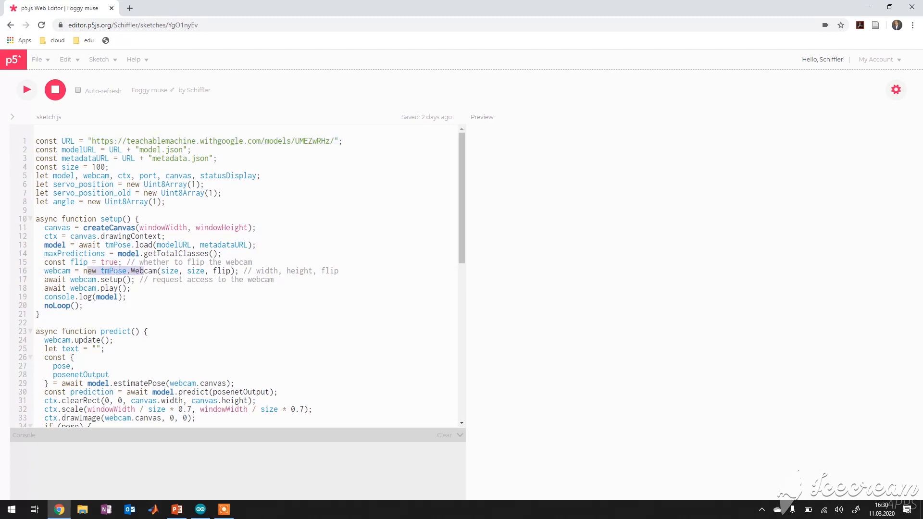
scroll(down, 3)
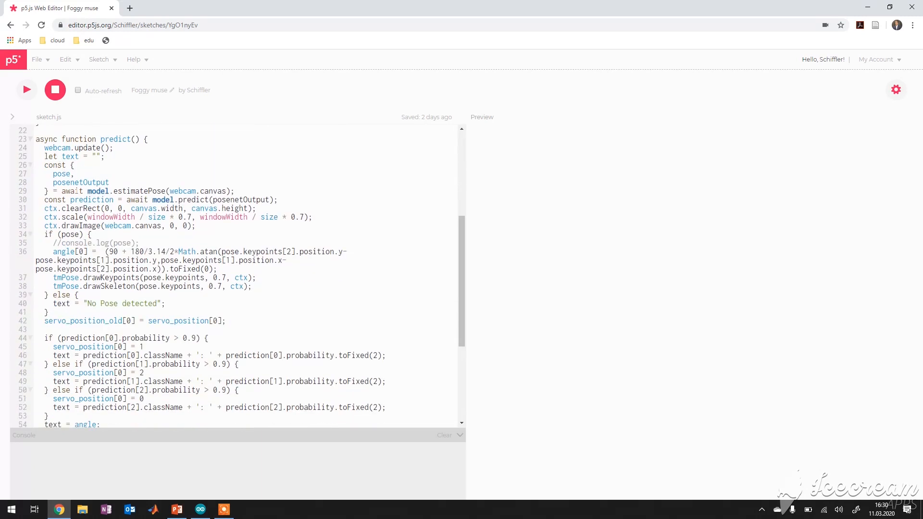
mouse_move(56, 184)
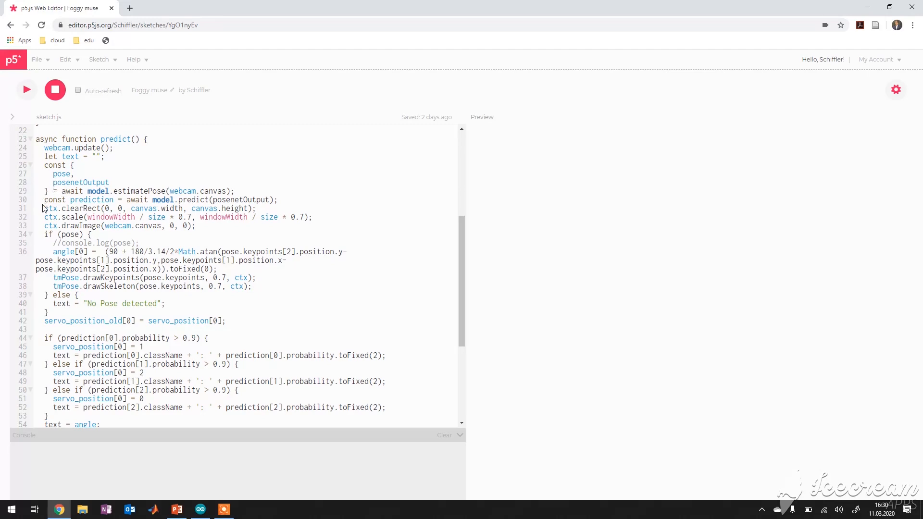
mouse_move(48, 103)
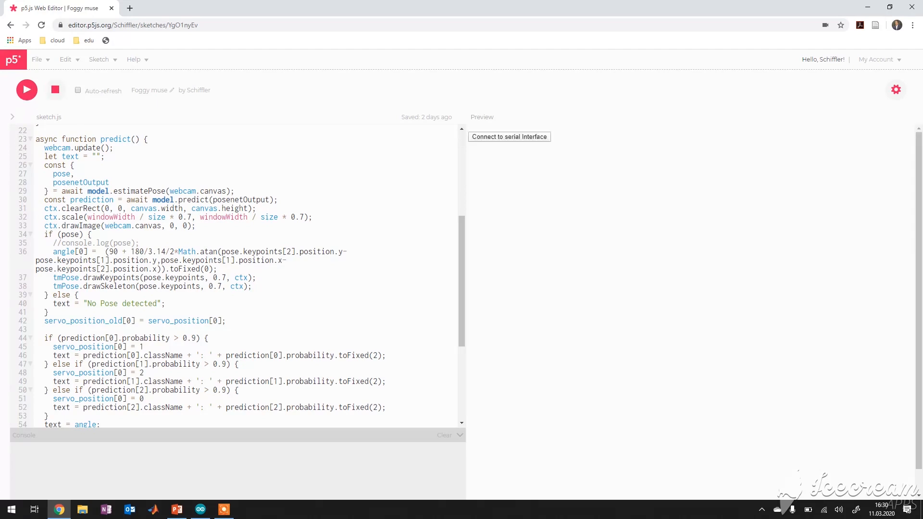
mouse_move(542, 205)
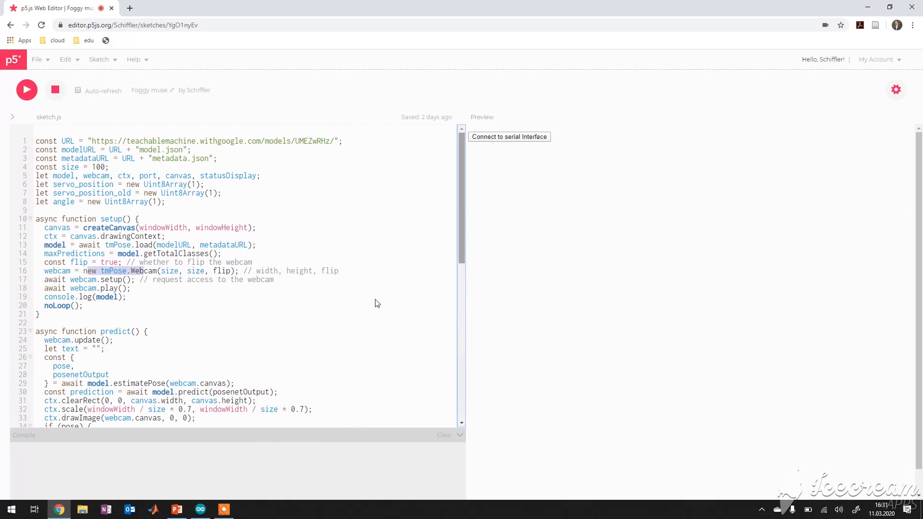
mouse_move(298, 306)
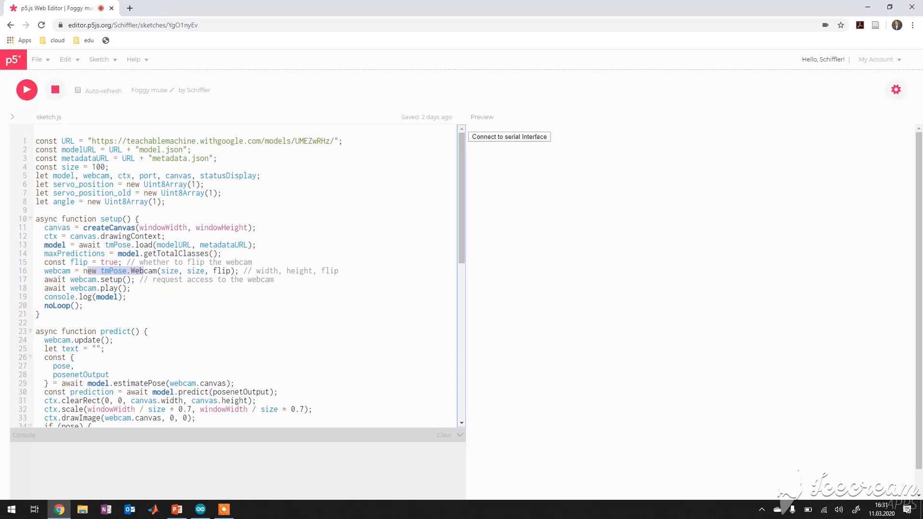
- Connect the pose sketch to the Arduino, watch the angle readout, then bring the Arduino servo sketch forward
click(26, 90)
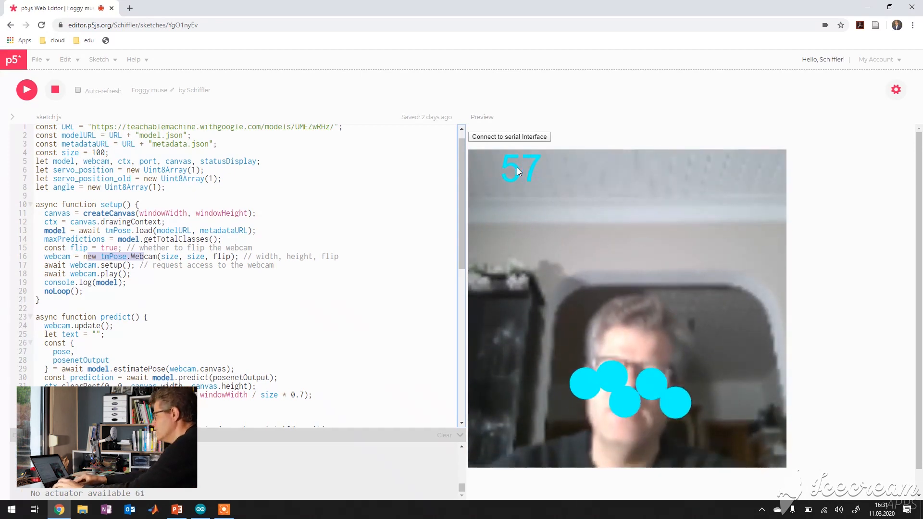
scroll(down, 3)
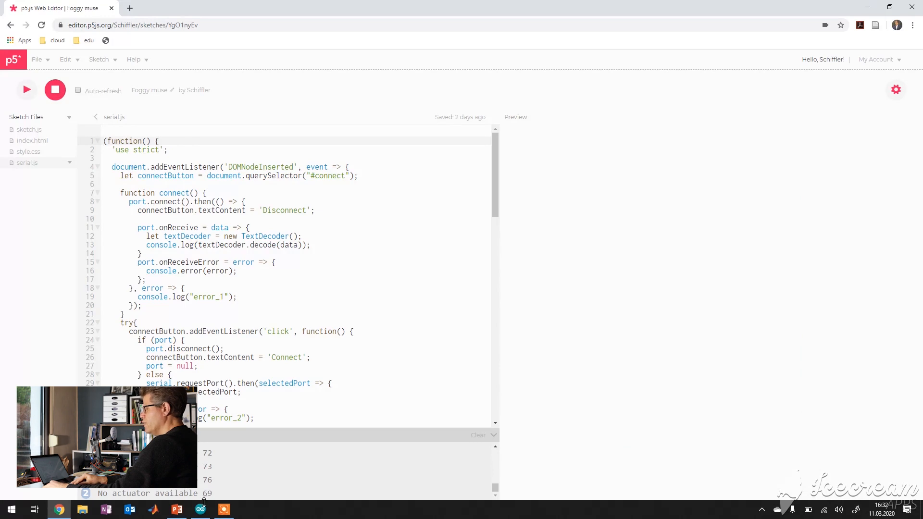
click(200, 509)
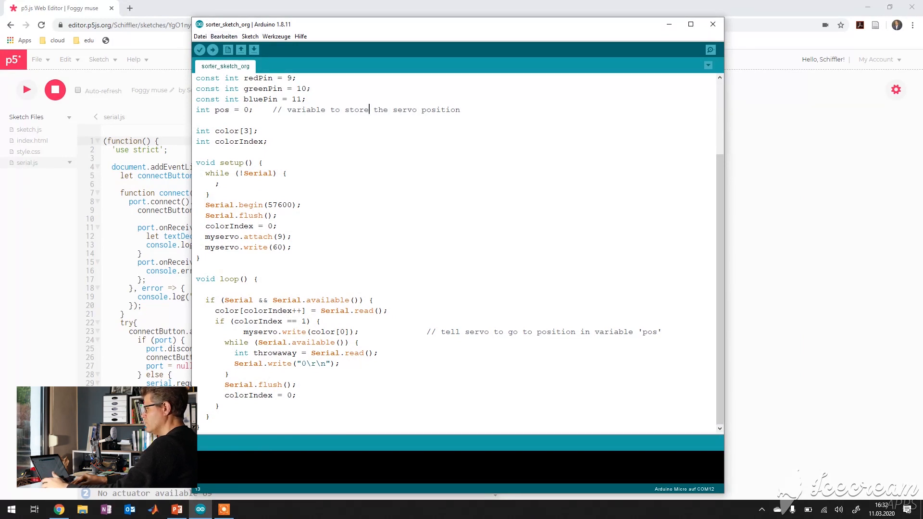
- Highlight the Serial.begin setup lines and the myservo.write line in the Arduino sketch
drag(248, 205, 254, 225)
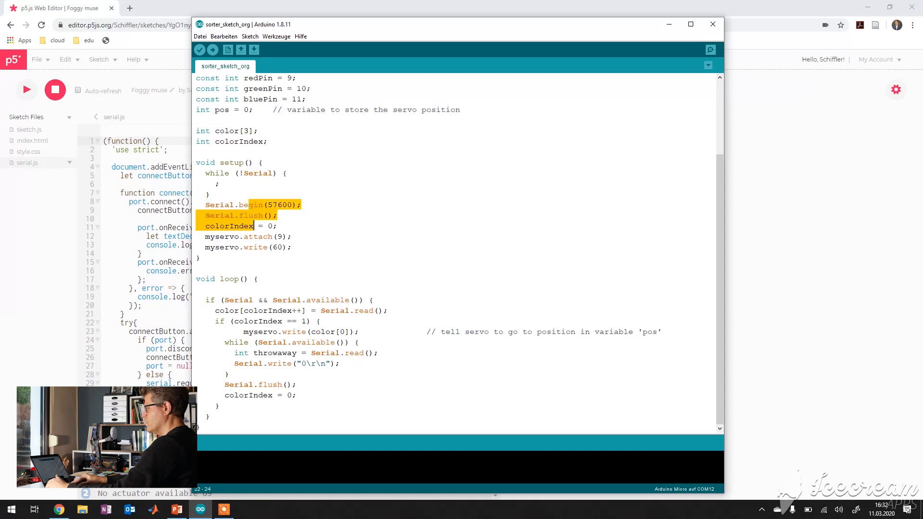
drag(255, 226, 257, 247)
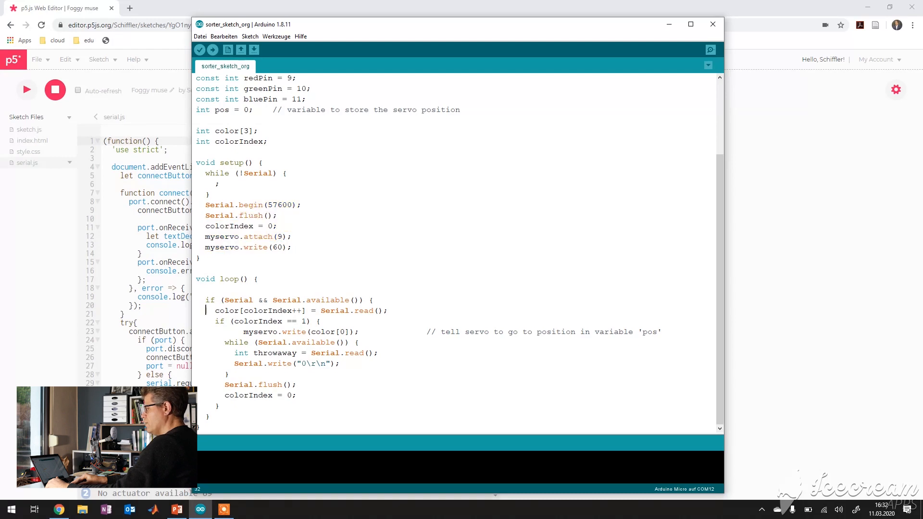
drag(231, 332, 365, 332)
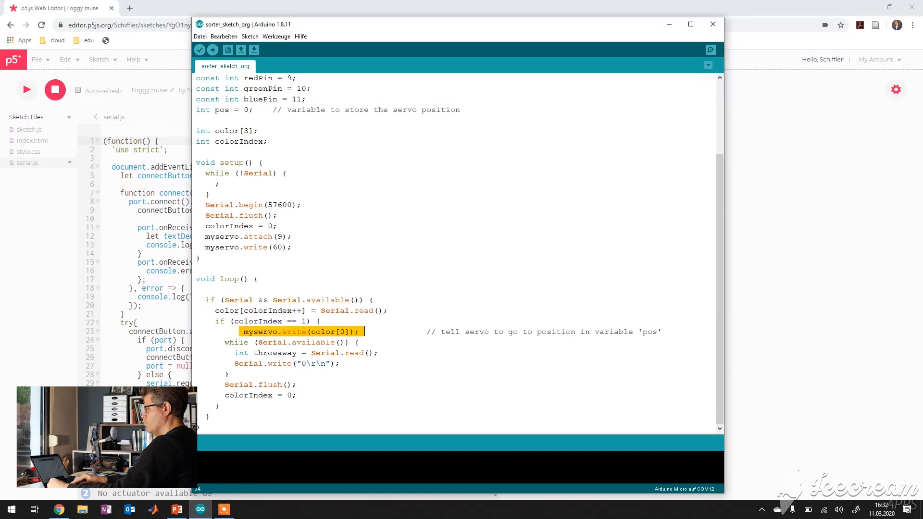
- Return to the p5.js editor and show Foggy muse's sketch.js with port.send(angle)
click(712, 24)
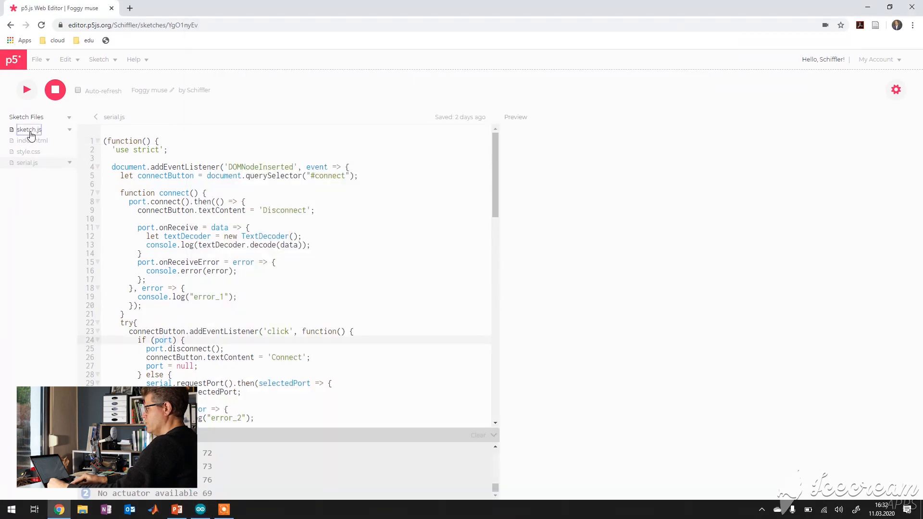
click(29, 129)
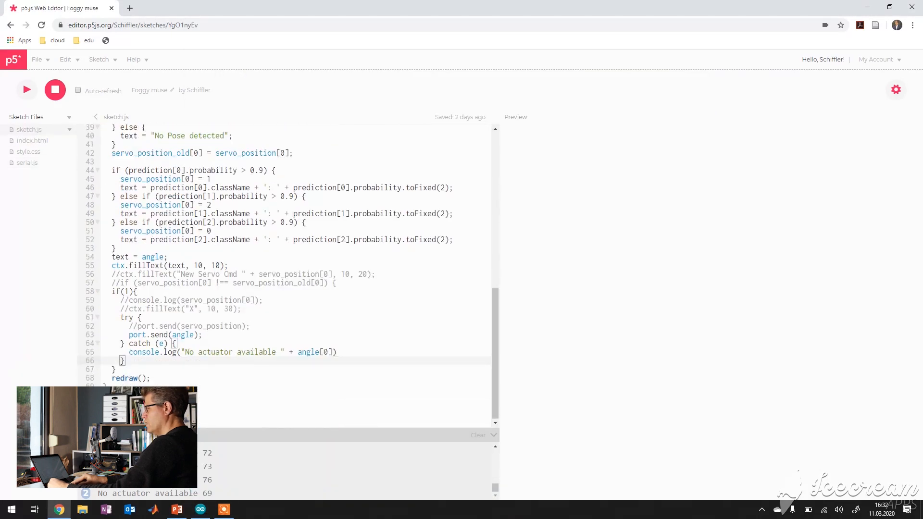